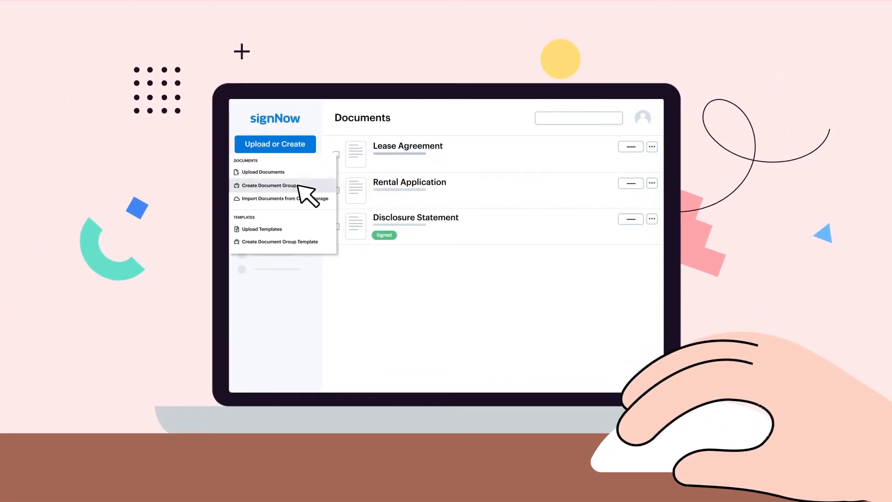
Step: Start a new document group, add signature fields for two recipients, and proceed to sending
click(271, 185)
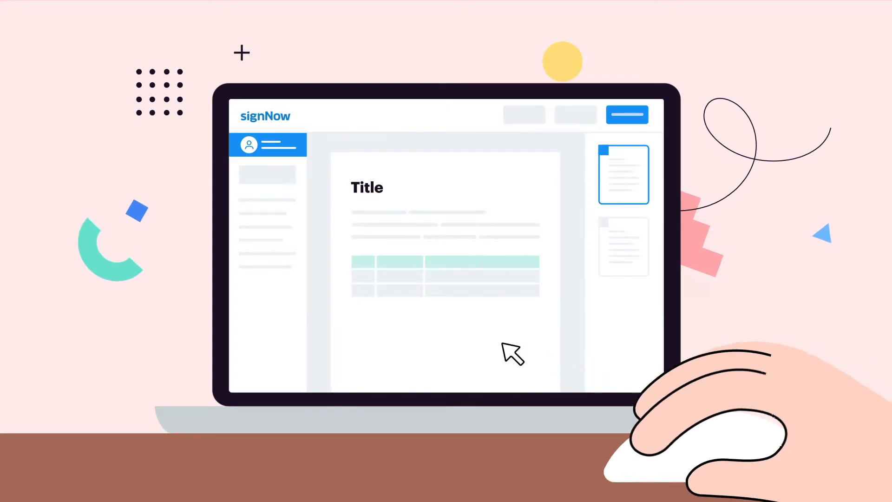
click(626, 114)
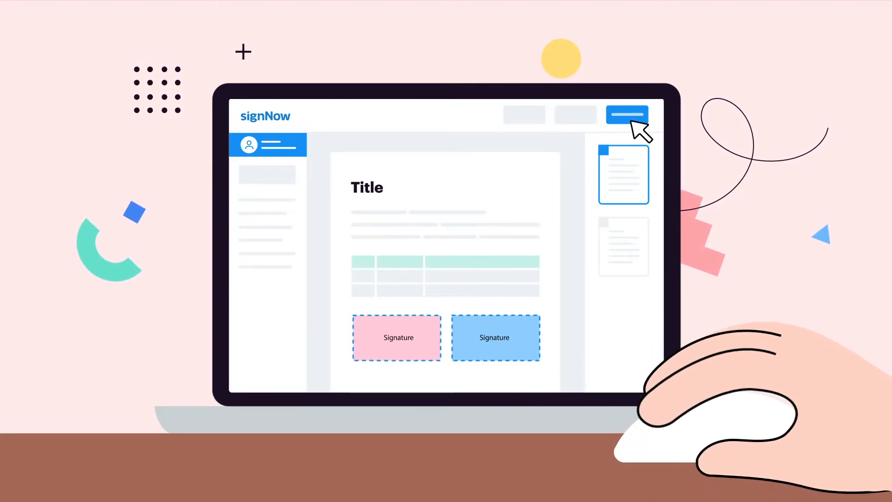
click(625, 114)
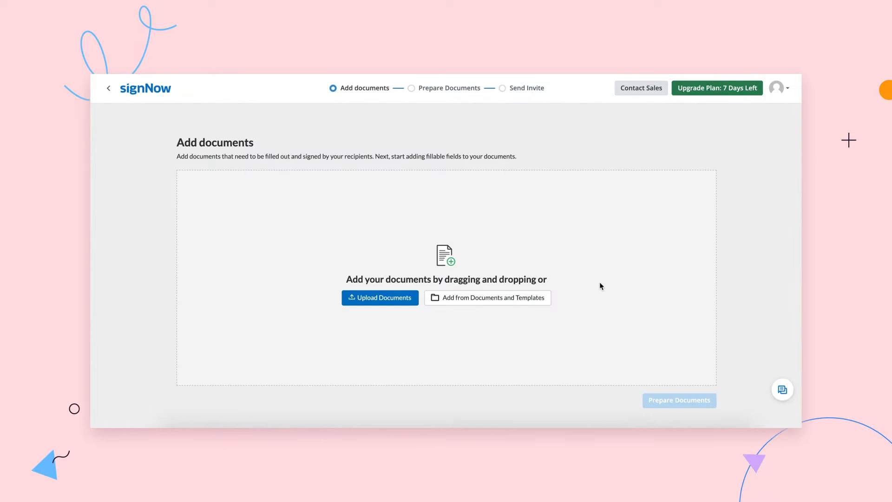
Step: Add the Partnership Agreement template to the group and upload a second document from the computer
click(486, 297)
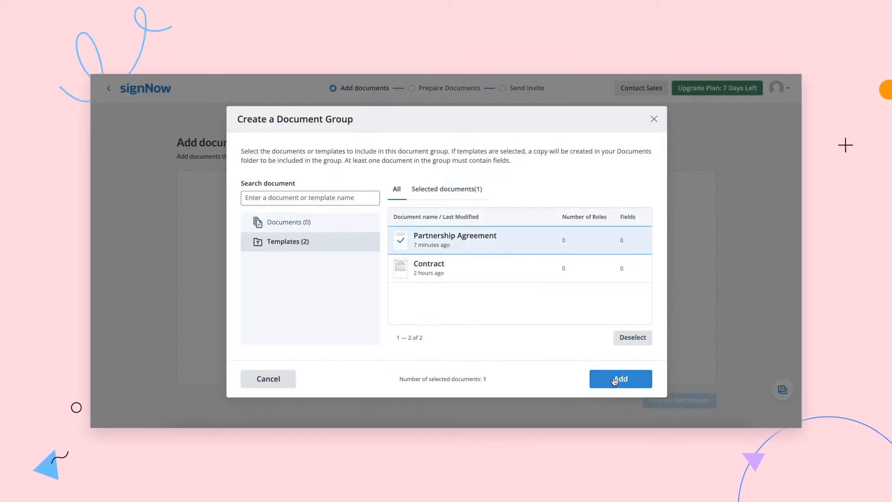
click(620, 379)
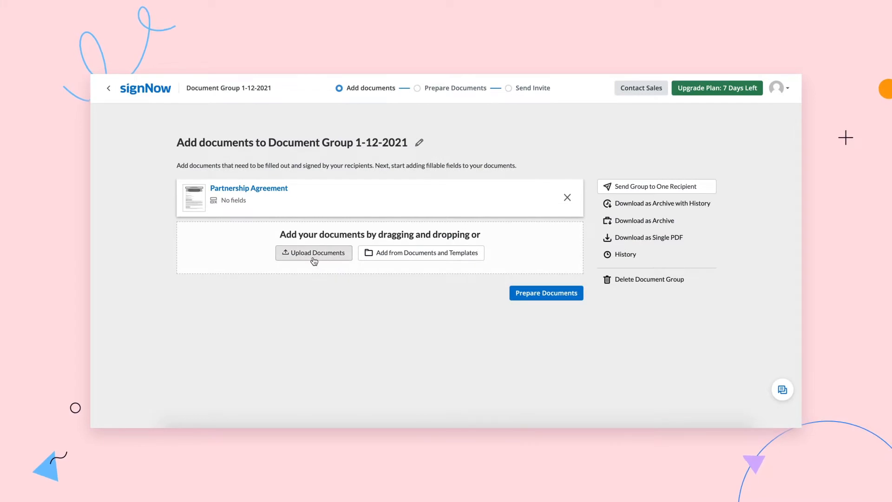
click(312, 253)
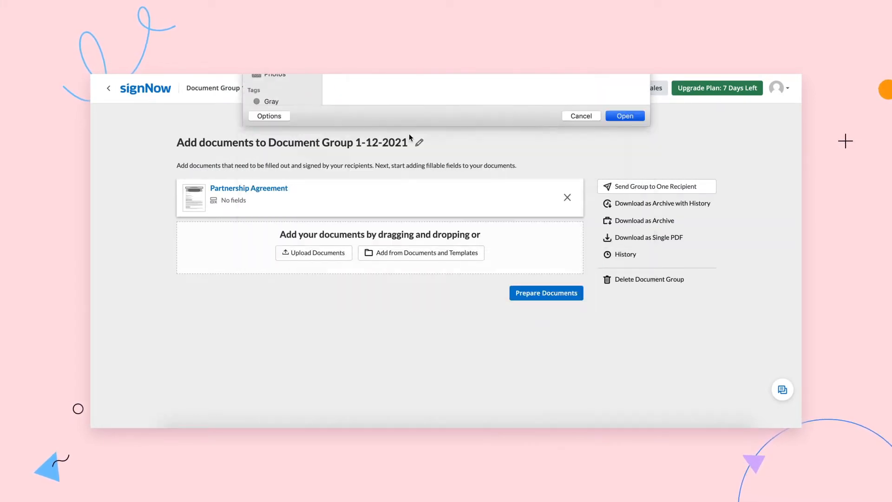
click(623, 116)
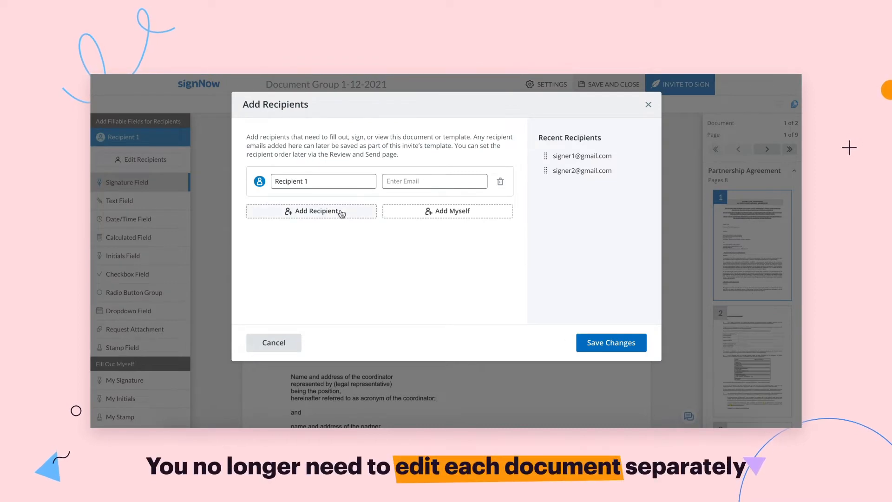
Step: Enter email addresses for Recipient 1 and Recipient 2 and save the changes
text(si)
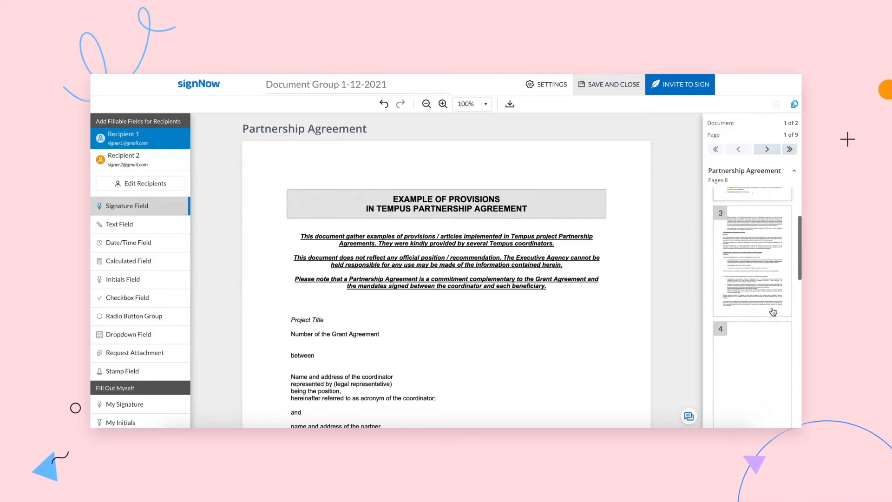
Step: Place text, date and signature fields for both recipients on page 8, then Invite to Sign
click(751, 329)
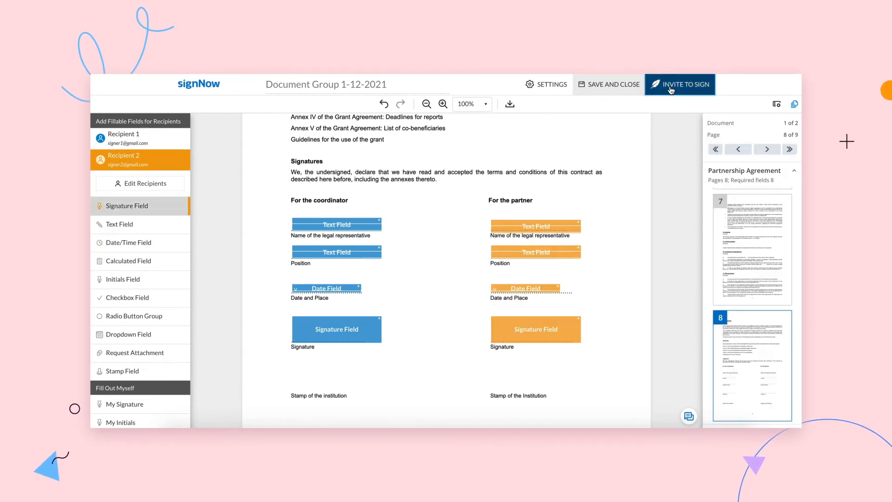
click(679, 84)
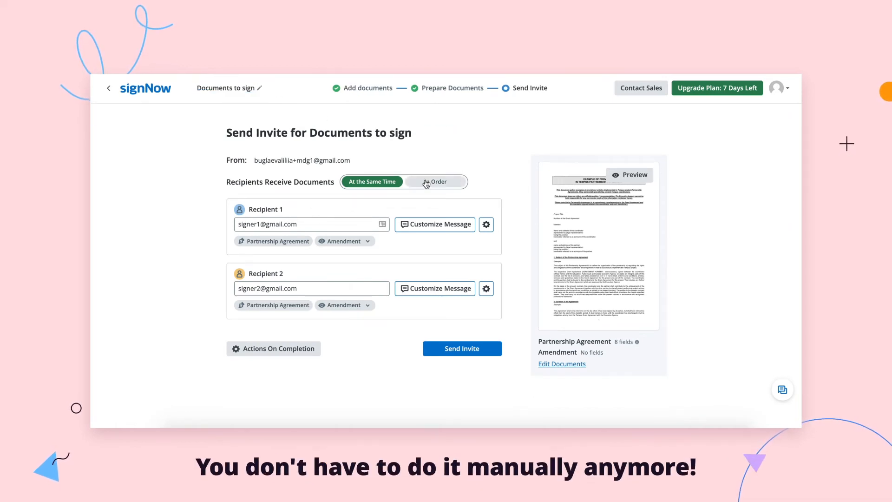
Step: Set recipients to receive documents In Order, with Recipient 2 as step two
click(435, 181)
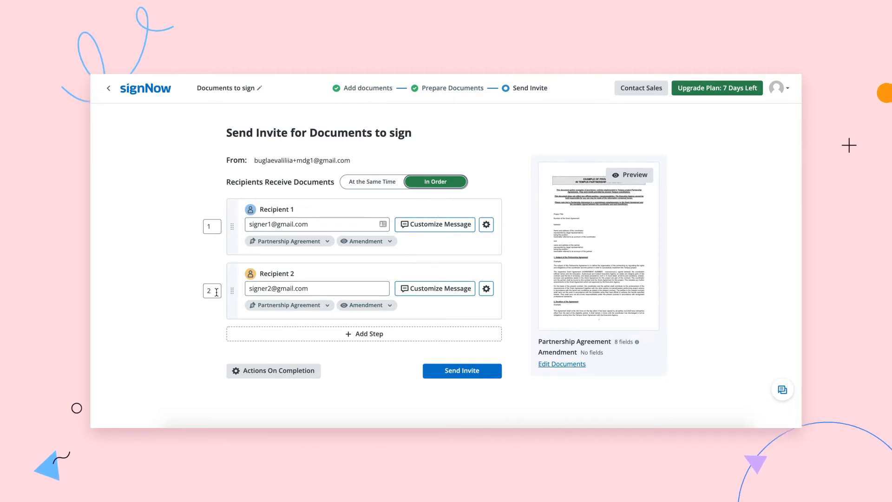
click(434, 223)
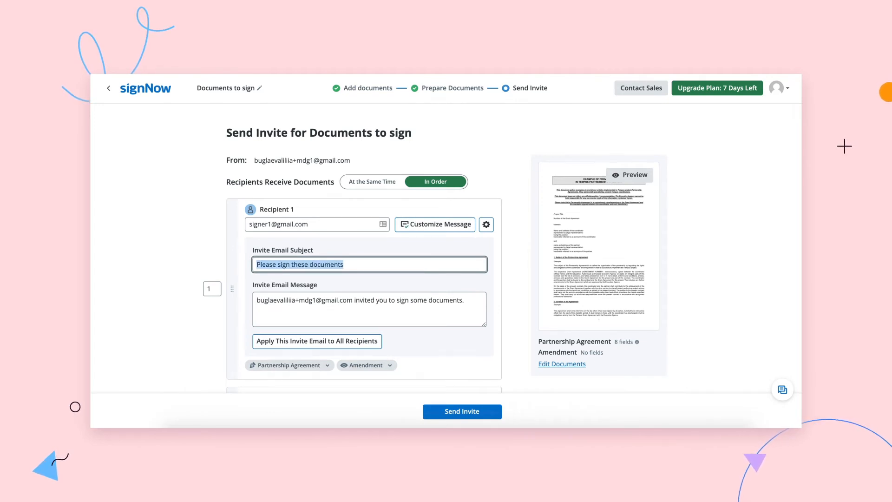
Step: Show Recipient 1's Invite Email Subject and Message fields and scroll down to them
scroll(down, 3)
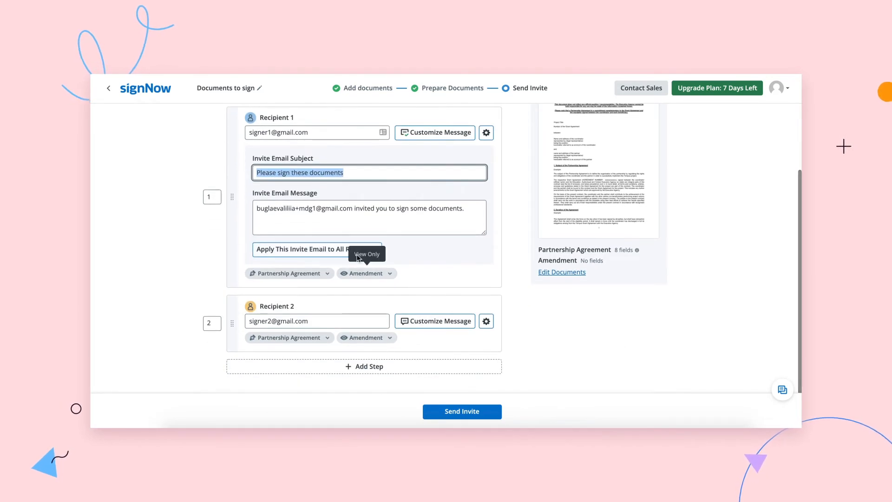